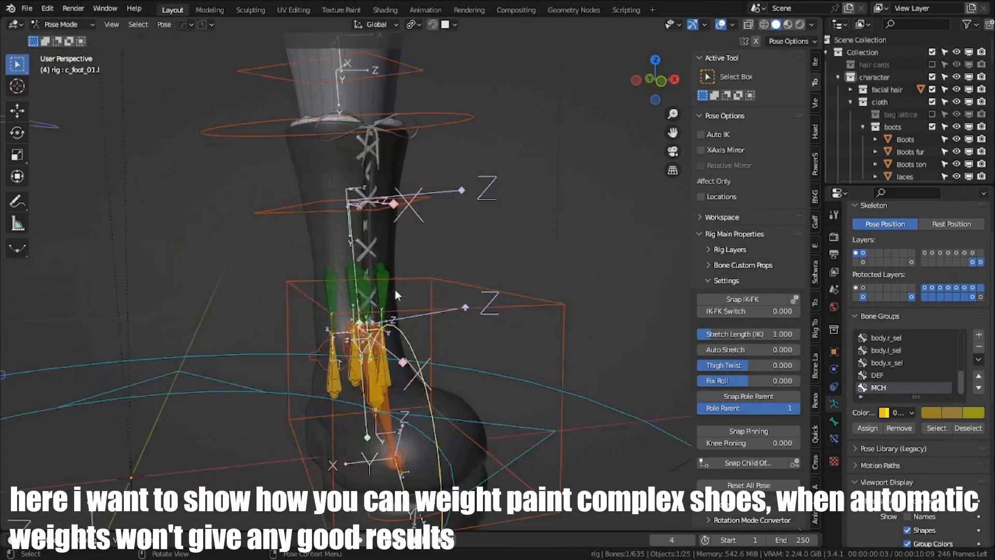
Step: Switch the boot rig from Pose Mode to Object Mode
left_click(60, 24)
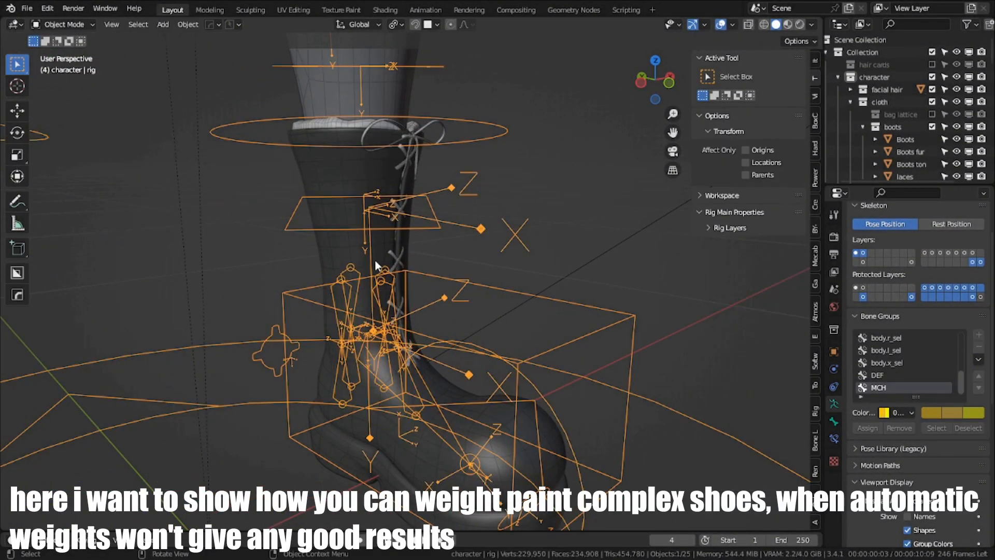
left_click(905, 176)
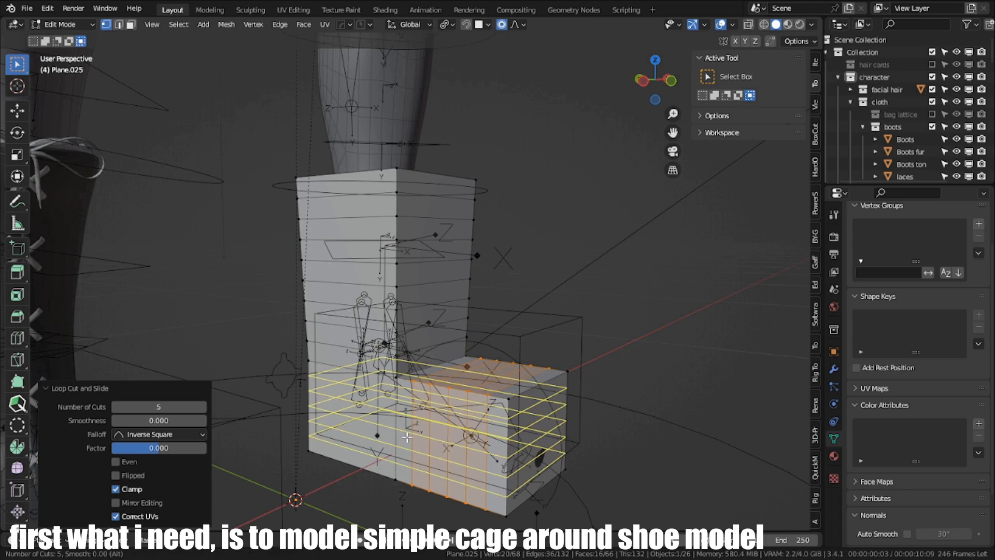
Step: Return the cage to Object Mode, shrinkwrap it onto the boot, and re-enter Edit Mode
left_click(62, 24)
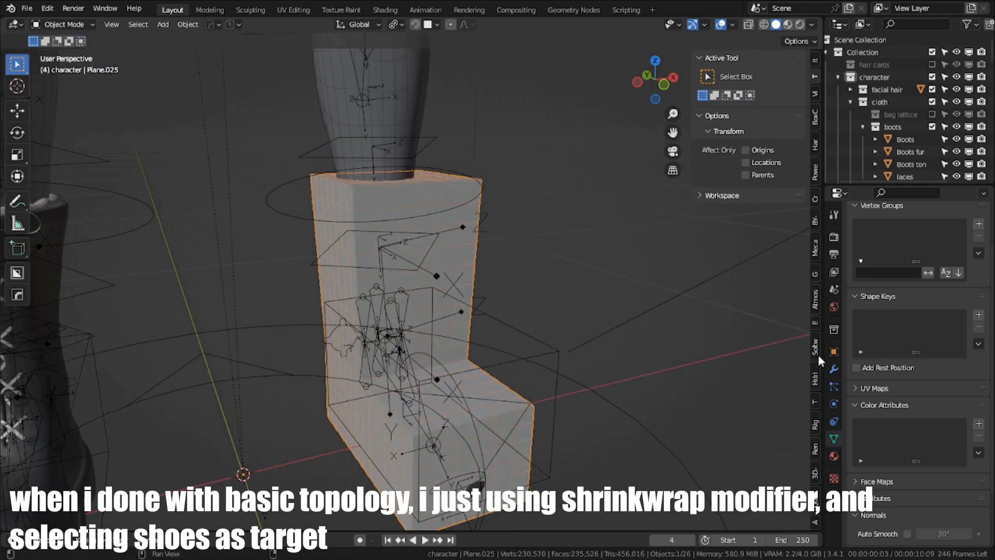
left_click(887, 234)
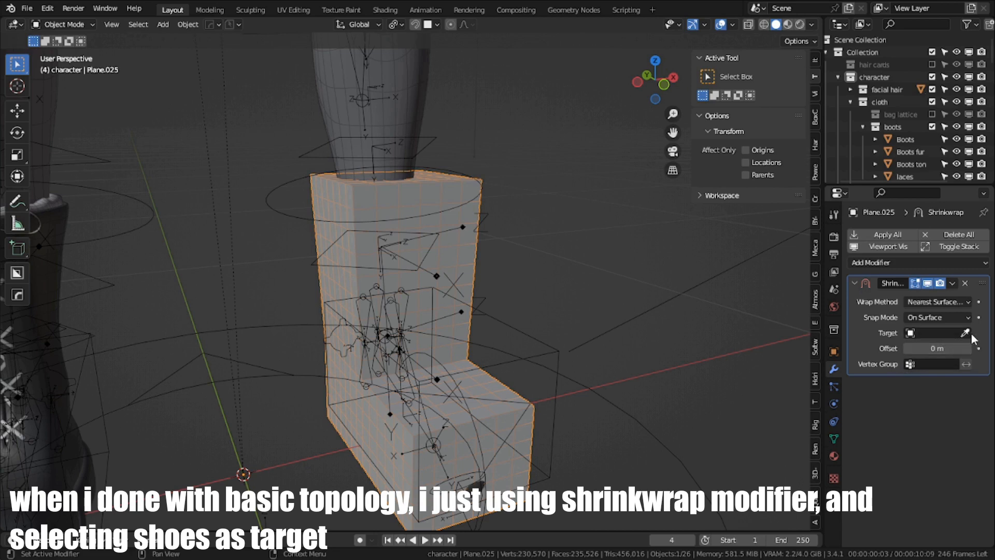
key("Tab")
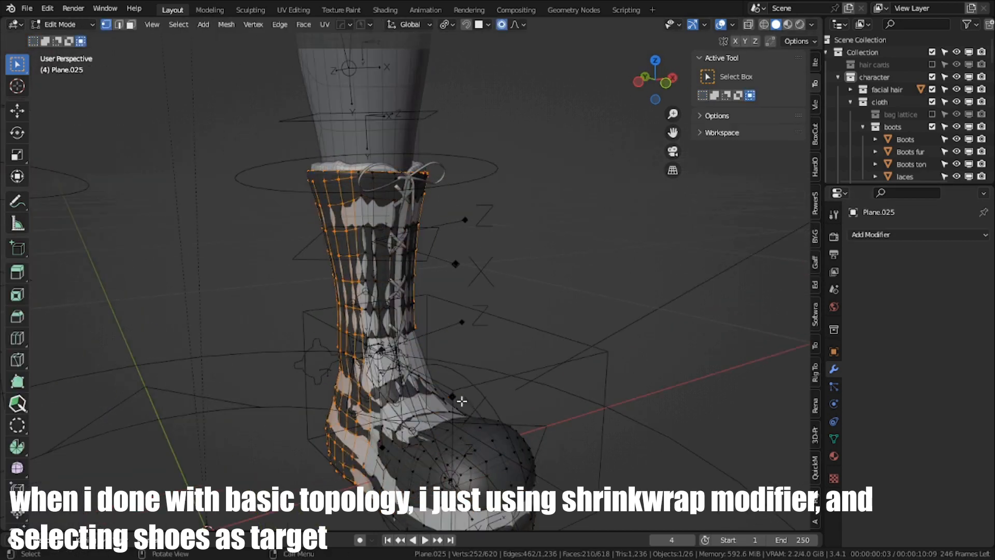
left_click(60, 24)
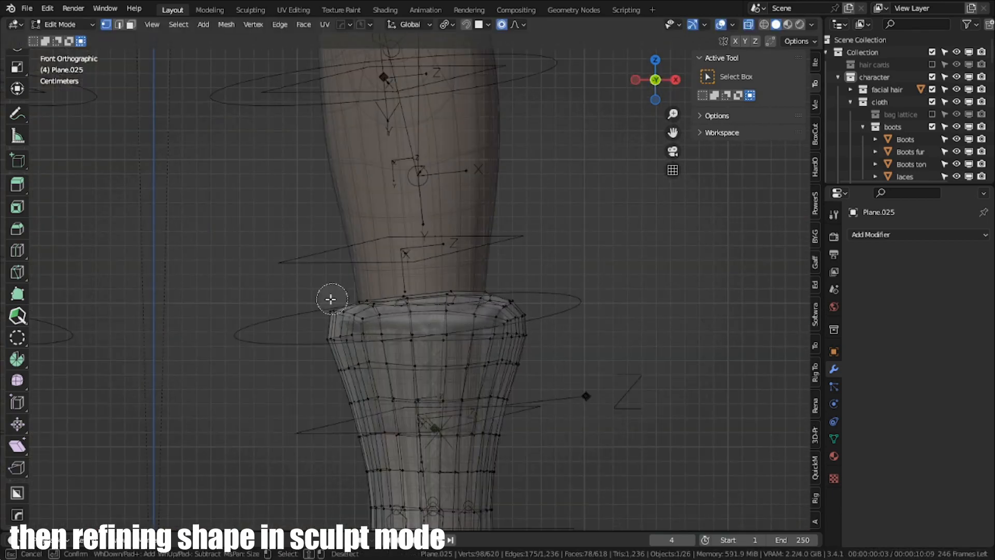
Step: Enter Edit Mode to tweak cage vertices along the boot from opening to toe
key("Tab")
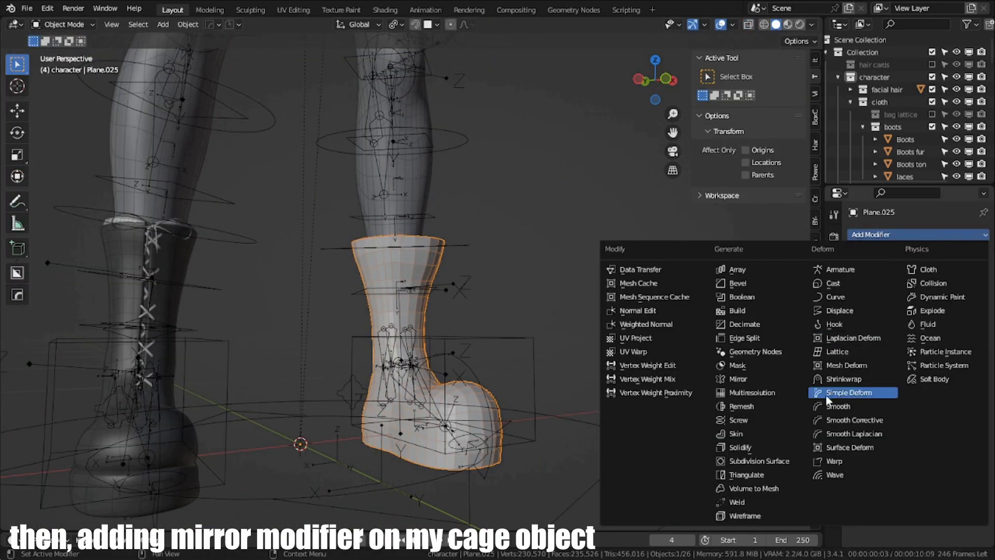
Step: Add a Mirror modifier to the cage object
left_click(738, 379)
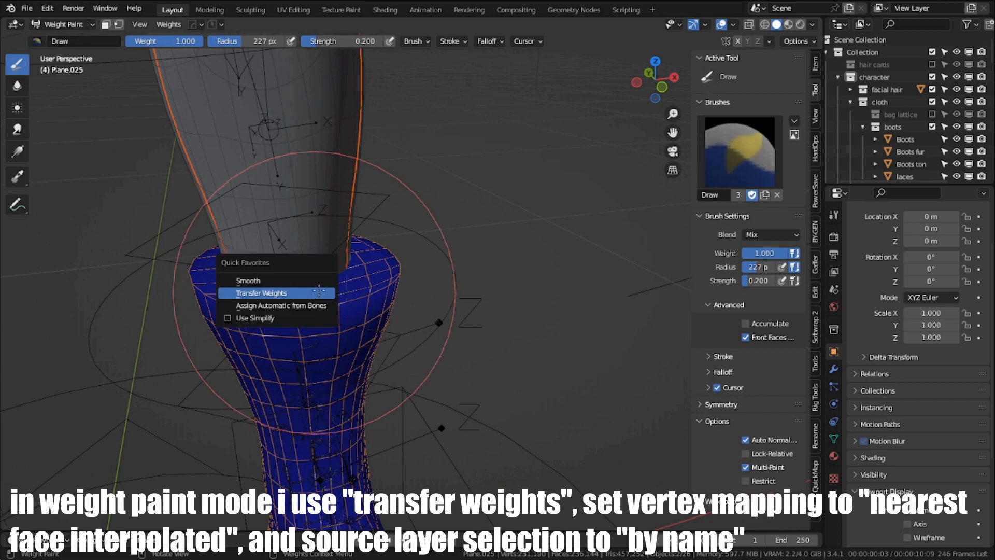
Step: Transfer the leg's weights onto the cage using Nearest Face Interpolated mapping, by name
left_click(260, 292)
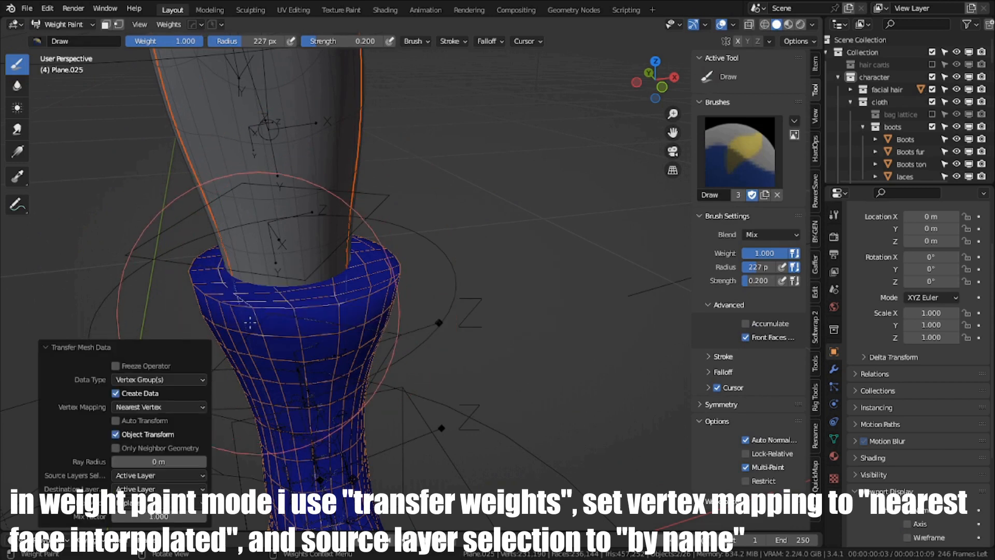
left_click(158, 407)
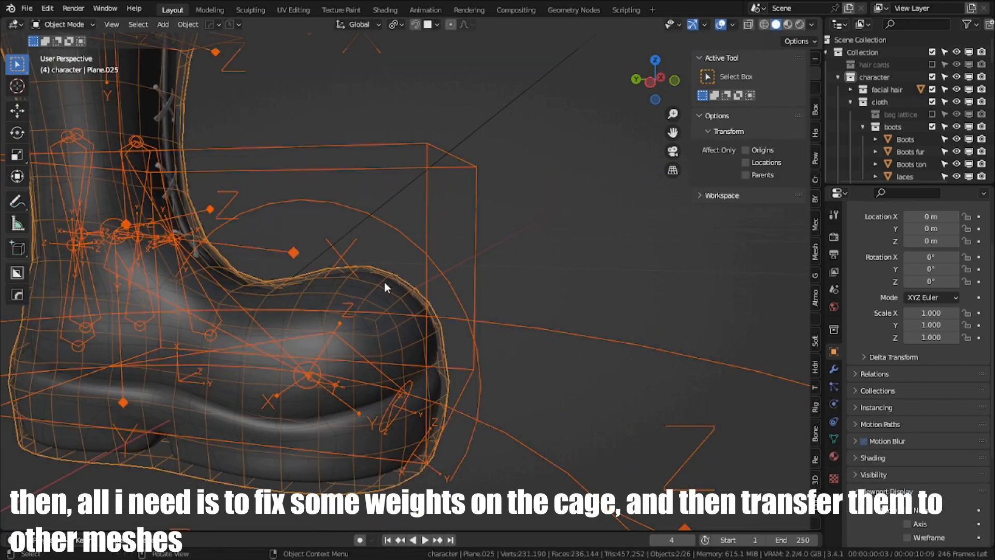
Step: Select the rig and enter Pose Mode to pose c_foot_01.l
left_click(63, 25)
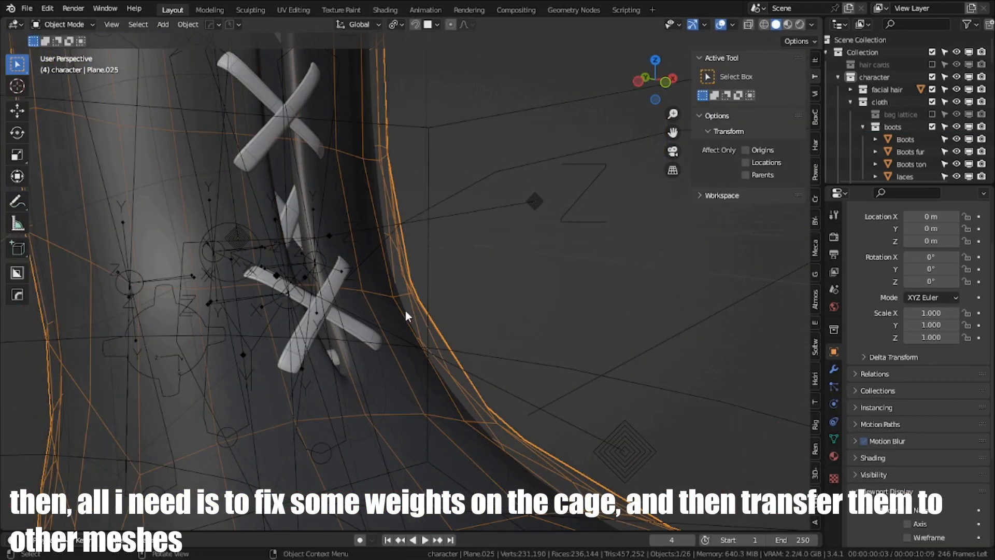
left_click(910, 163)
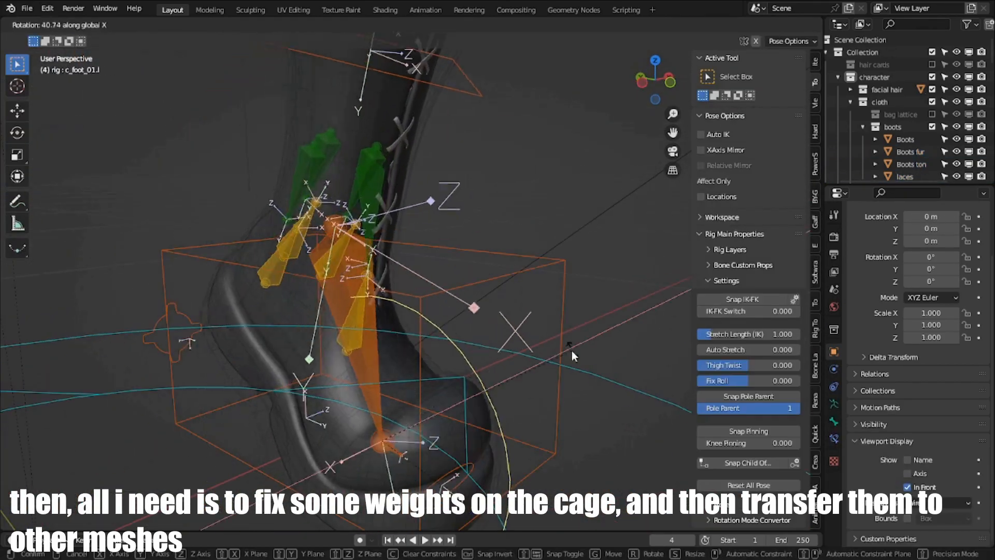
Step: Rotate the c_foot_01.l control around X to test the boot deformation
left_click_drag(571, 356, 492, 274)
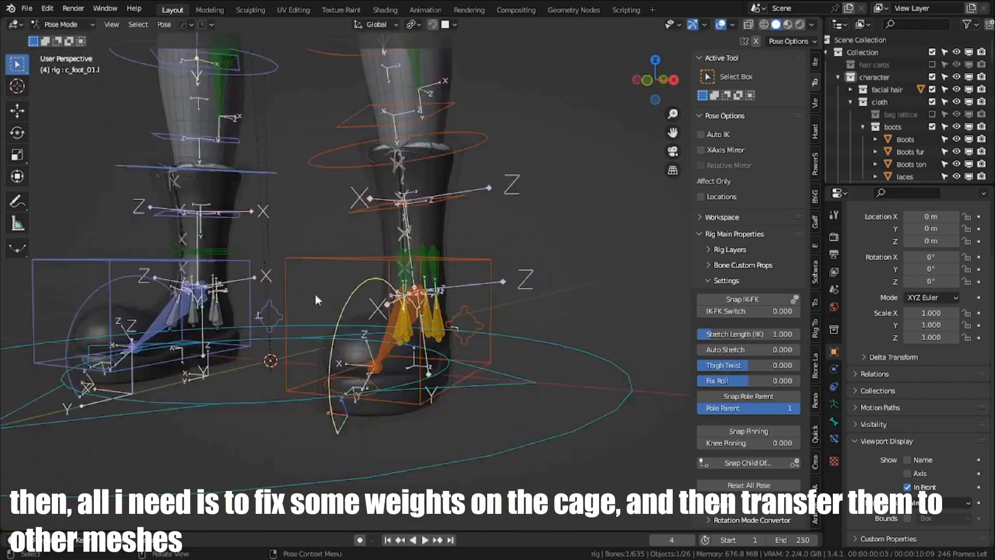
key("r")
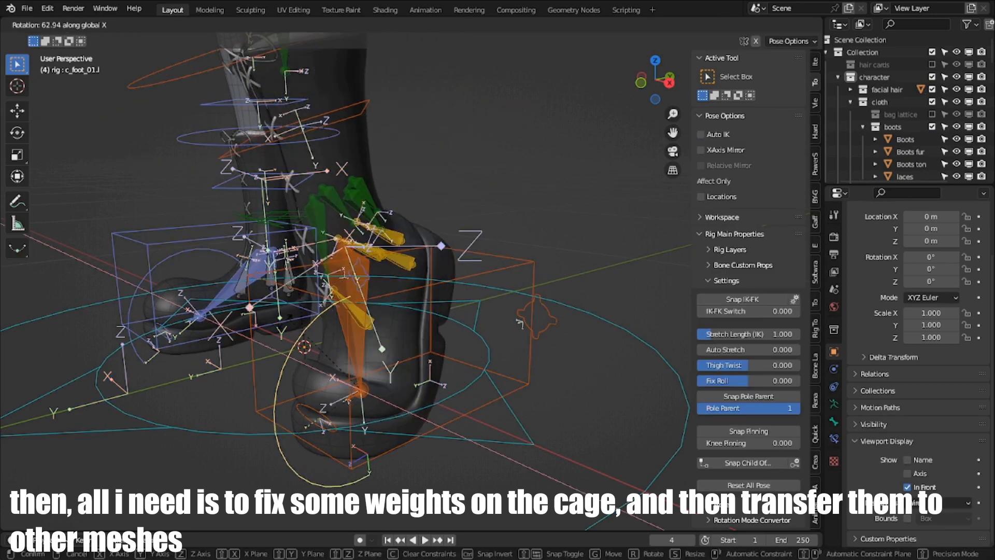